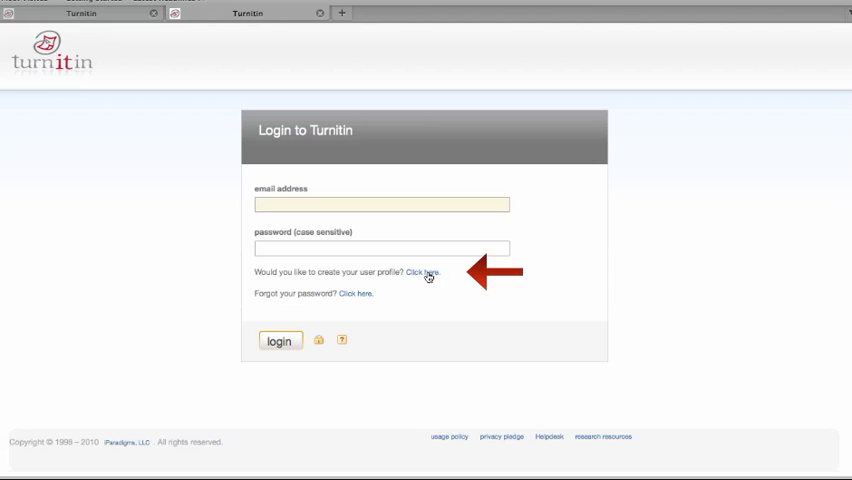
Step: Follow the create-profile link and choose the student account type
left_click(422, 272)
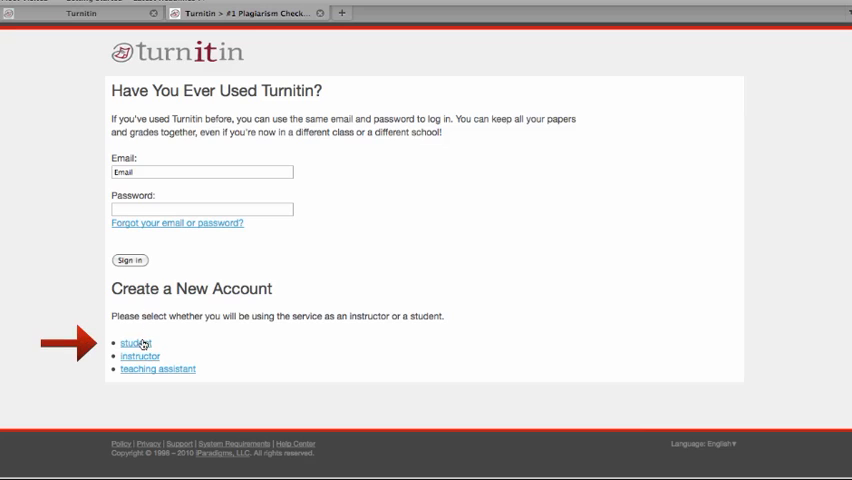
left_click(136, 344)
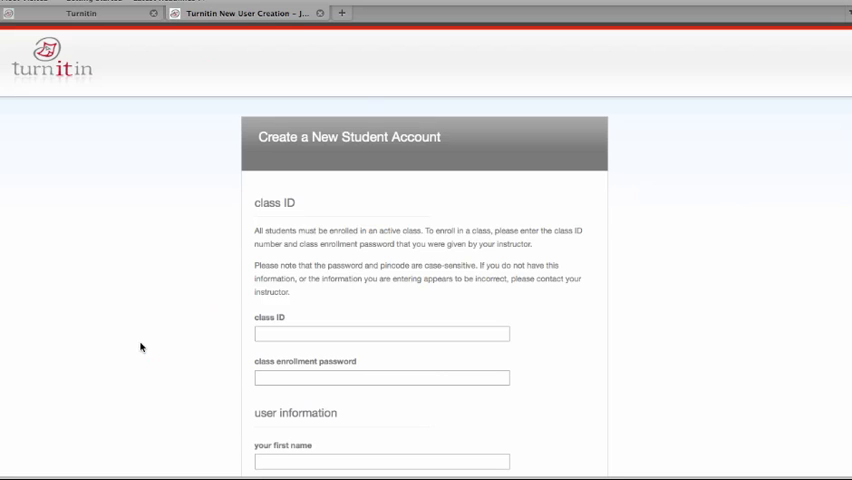
mouse_move(154, 332)
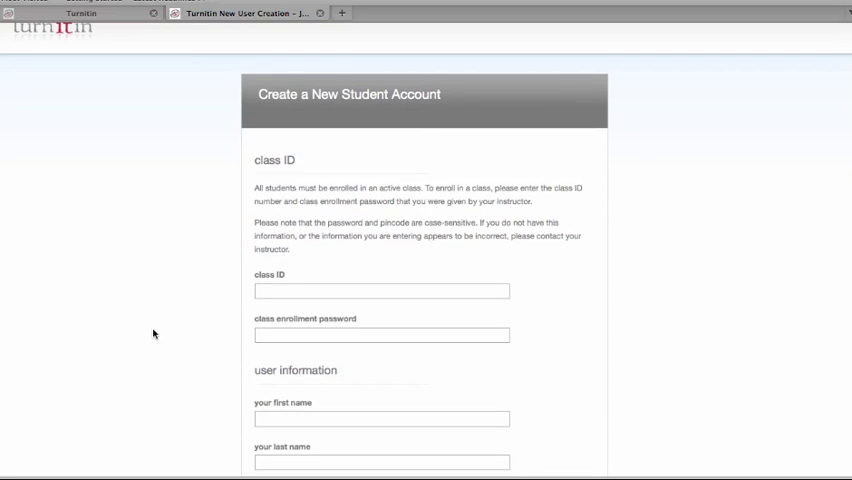
mouse_move(172, 332)
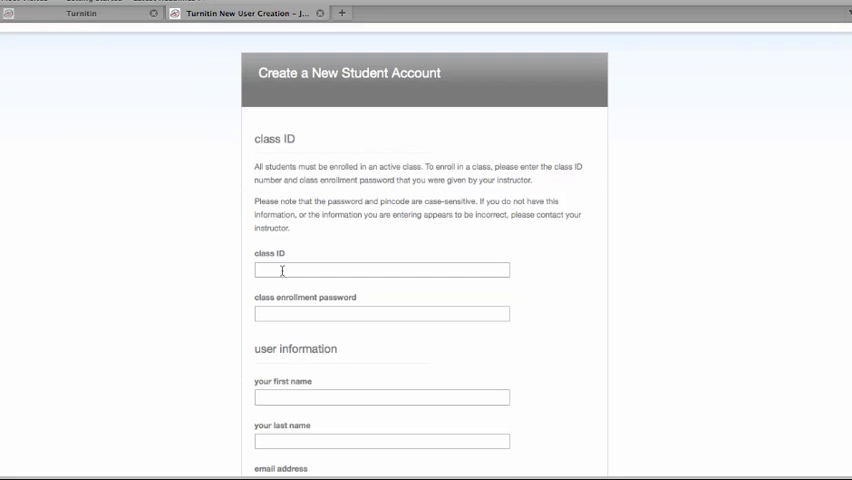
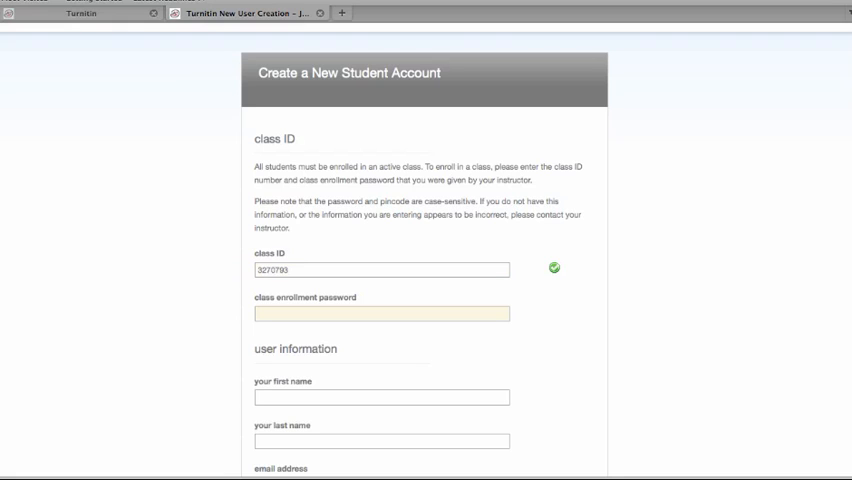
Step: Enter the class ID and the class enrollment password in the student form
type("Password")
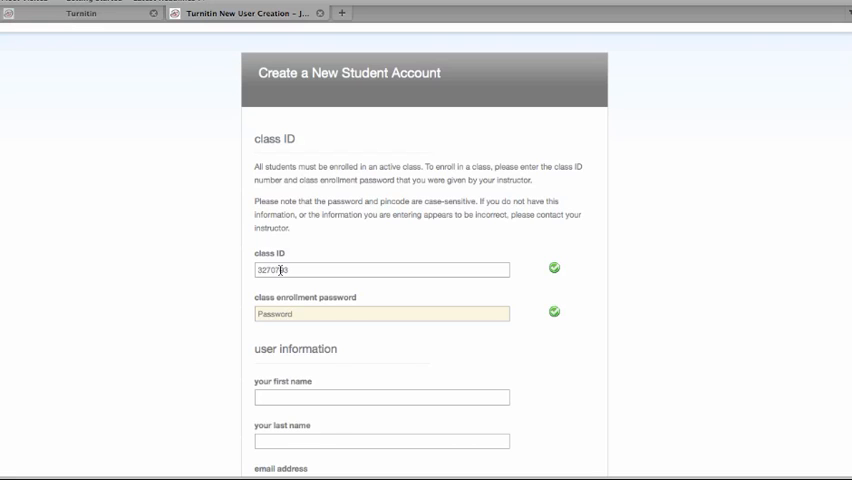
scroll("down", 3)
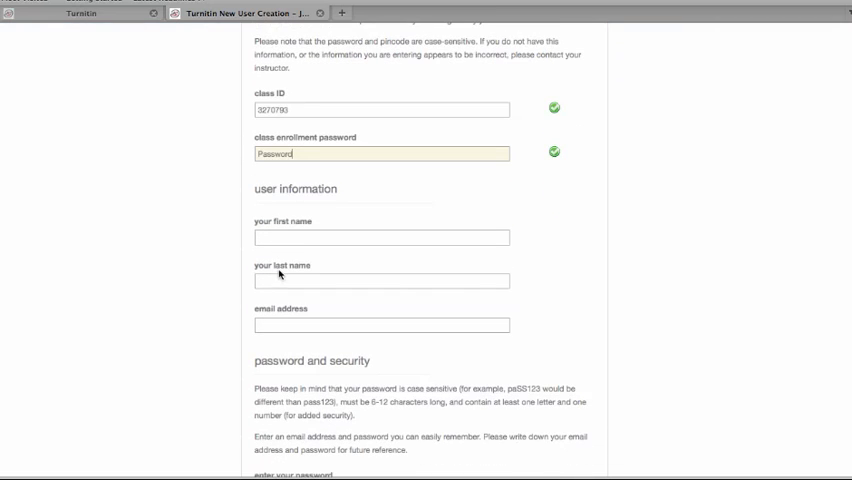
Step: Enter the first name, last name (fixing a typo) and the email address 'studentbill'
type("s")
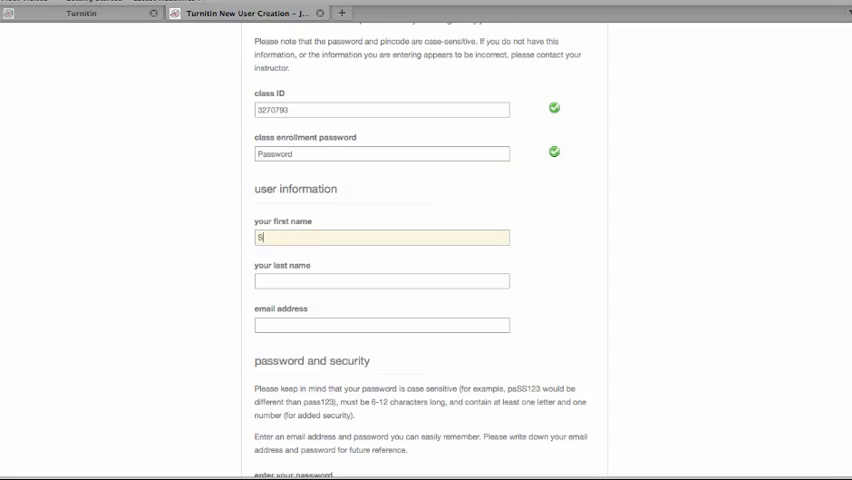
type("VB")
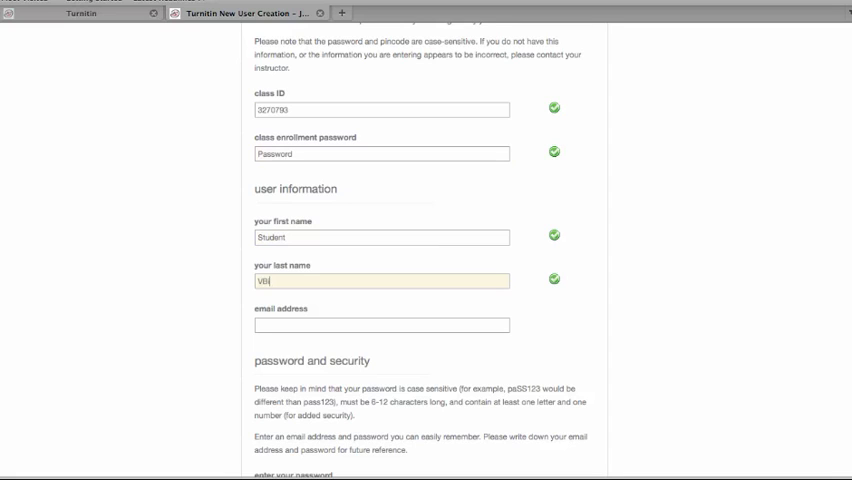
key("BackSpace")
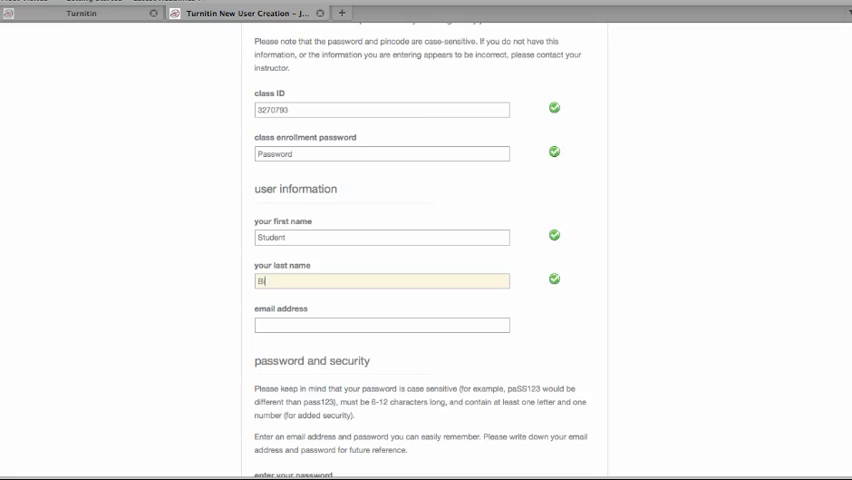
left_click(380, 324)
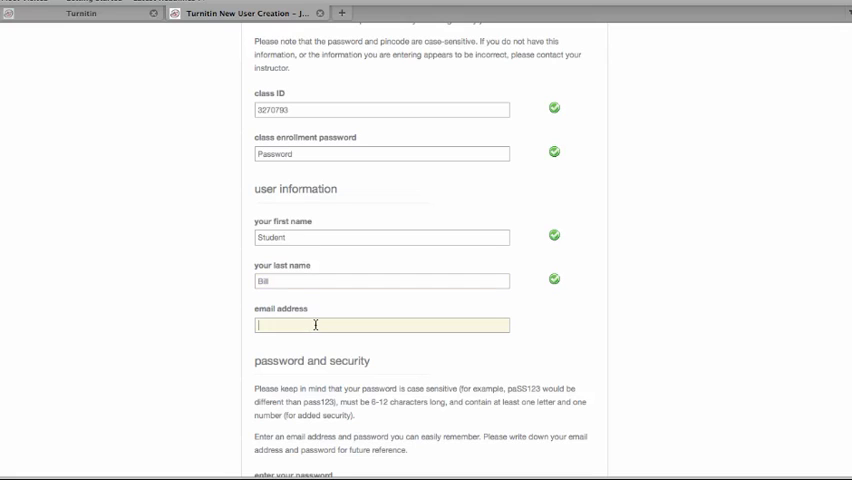
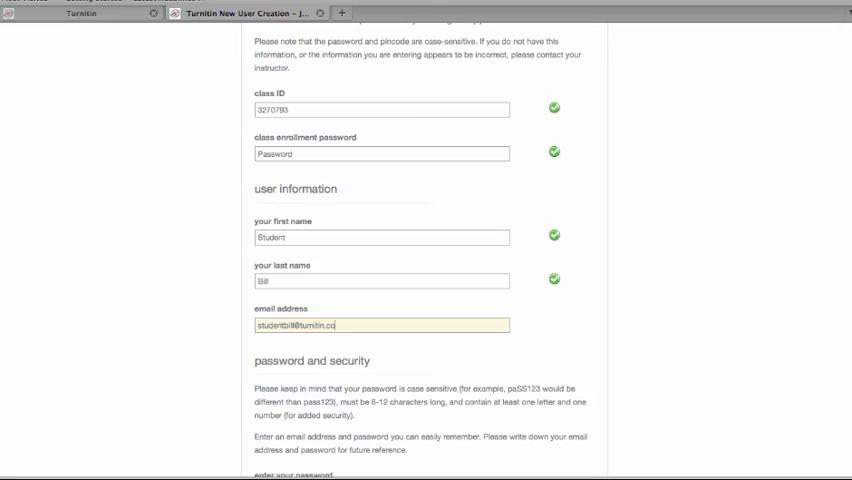
scroll("down", 3)
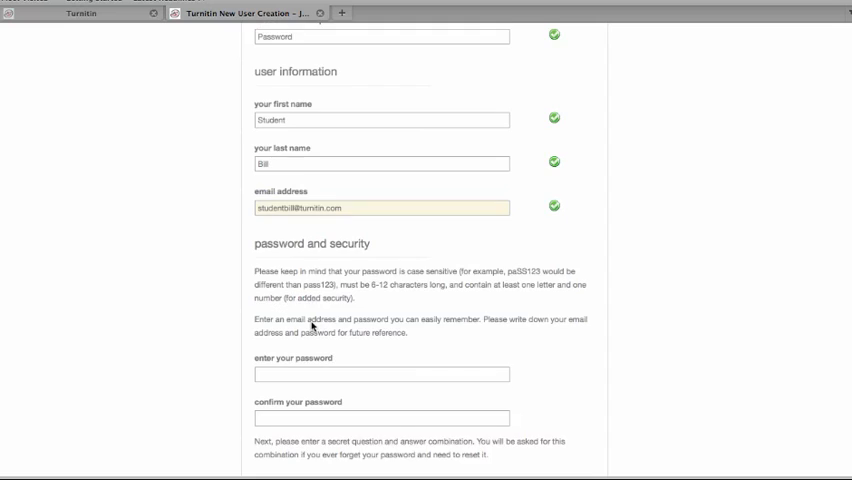
Step: Enter the account password and retype it in the confirmation field
scroll("down", 3)
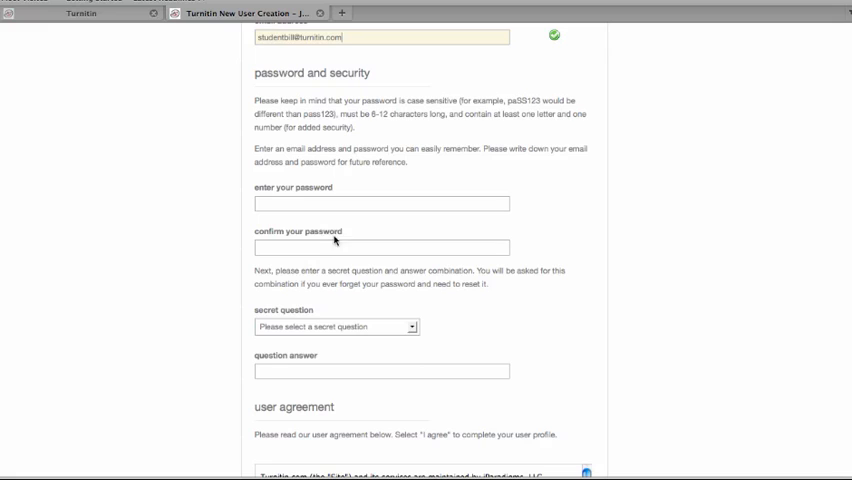
left_click(380, 204)
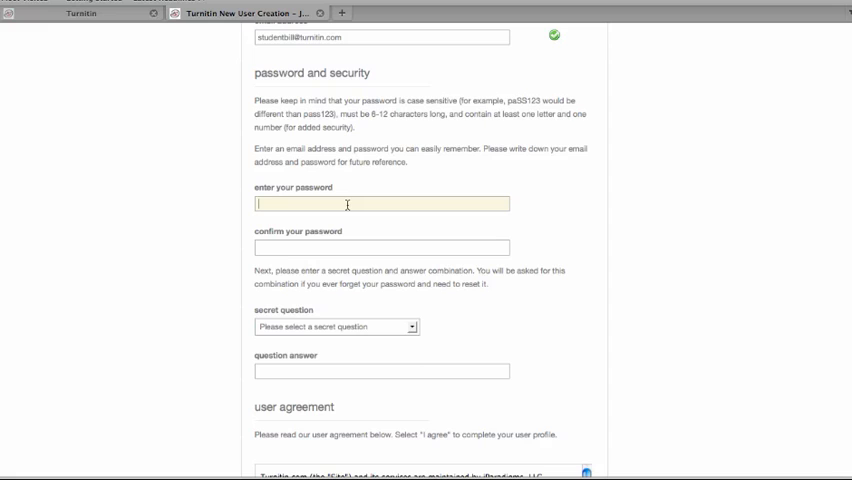
type("password")
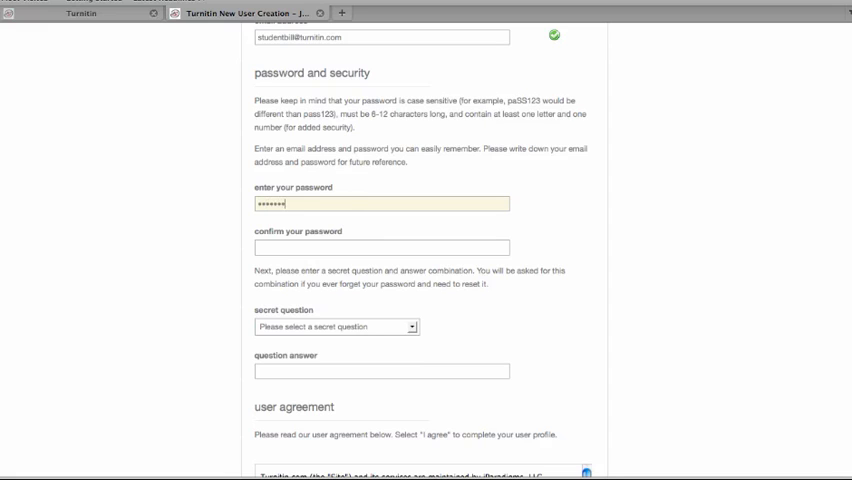
left_click(380, 246)
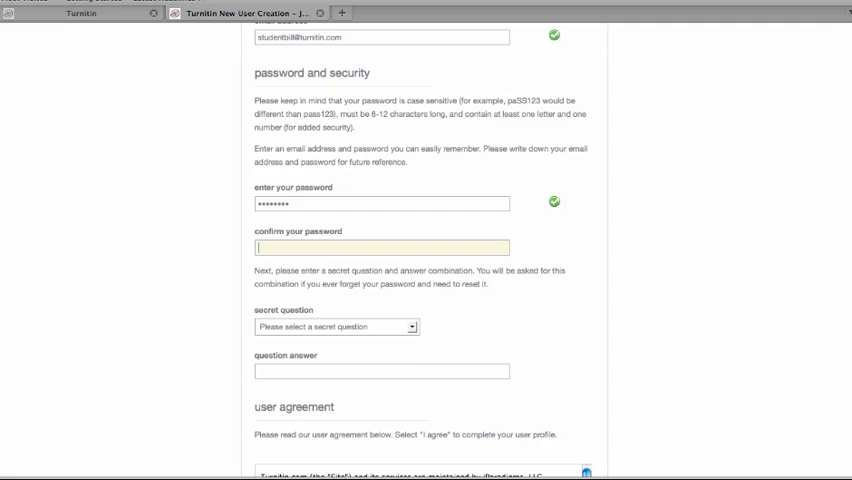
type("•••••")
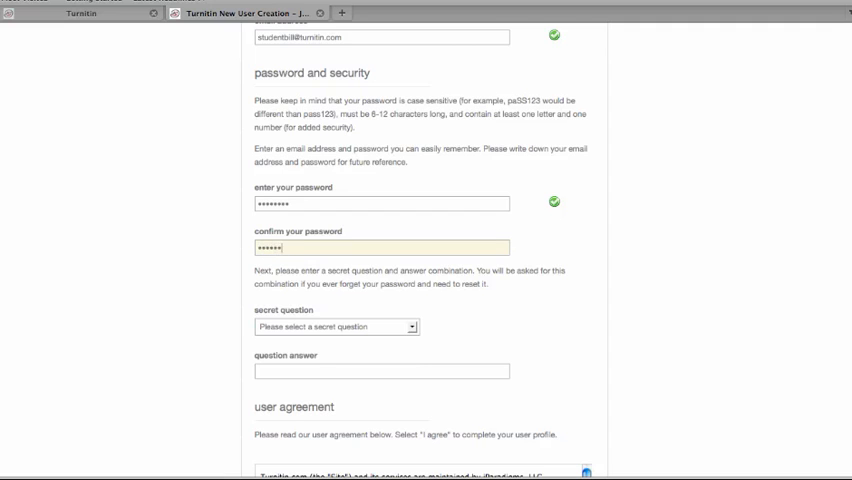
scroll("down", 3)
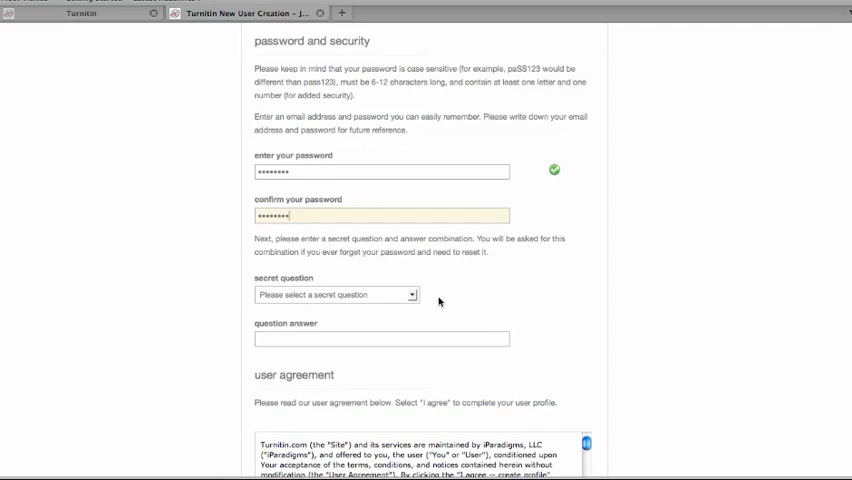
left_click(336, 294)
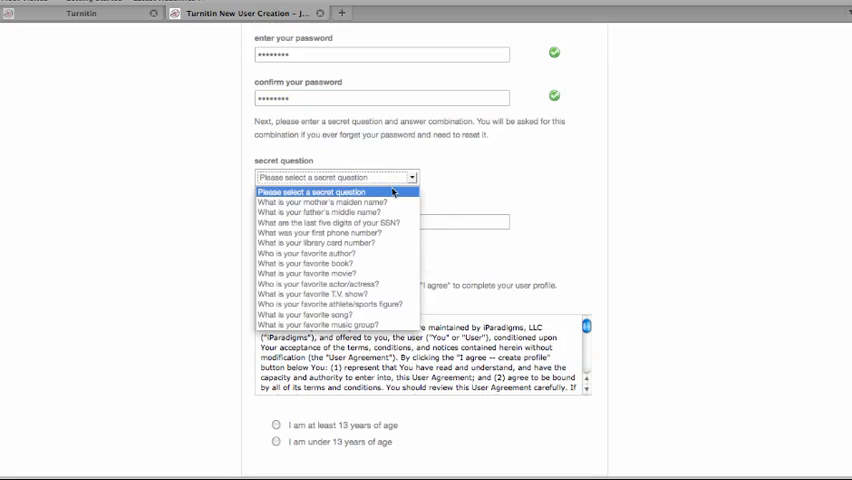
left_click(320, 202)
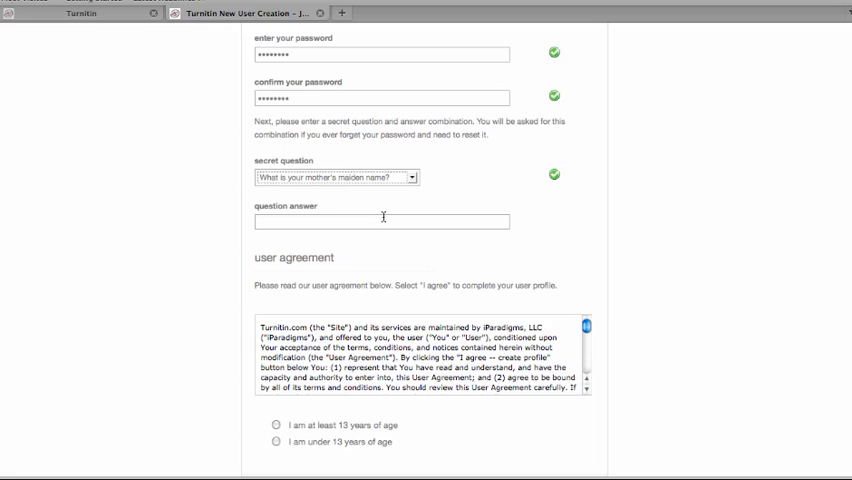
type("Smith")
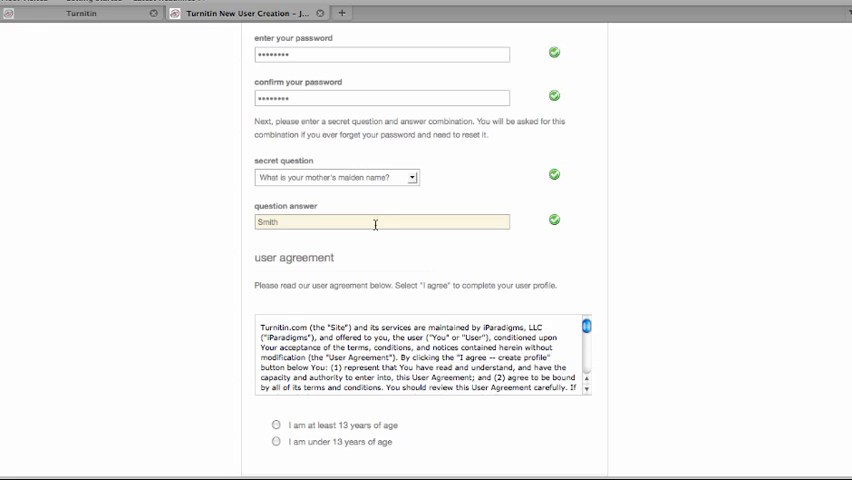
scroll("down", 3)
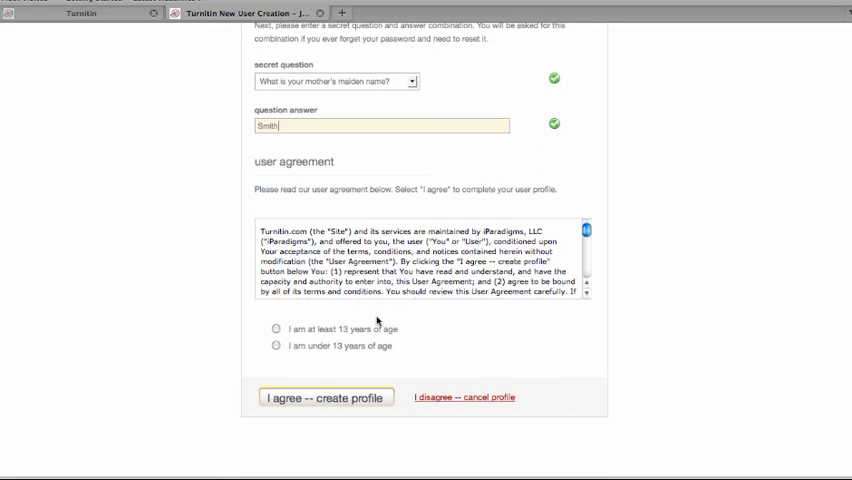
Step: Confirm being at least 13 years old and agree to create the profile
left_click(274, 328)
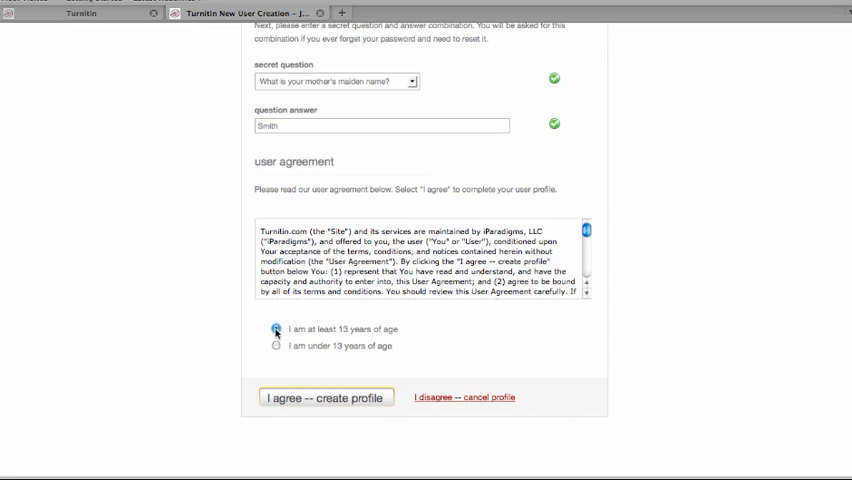
left_click(274, 328)
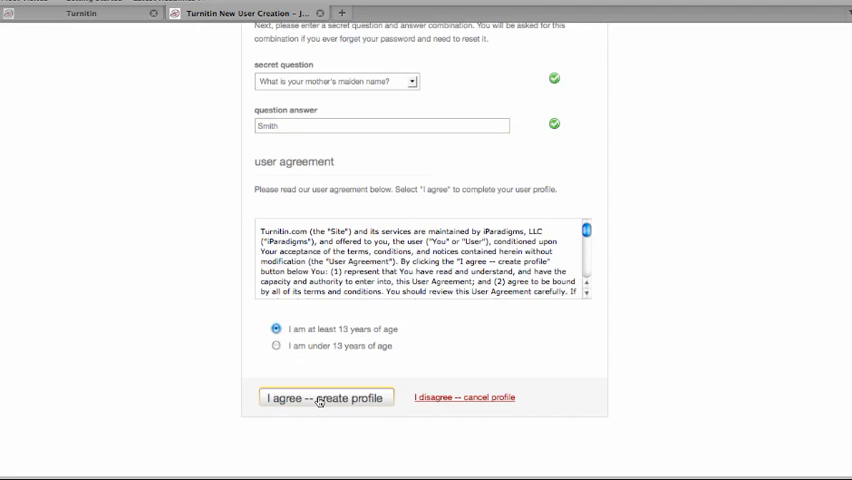
left_click(324, 396)
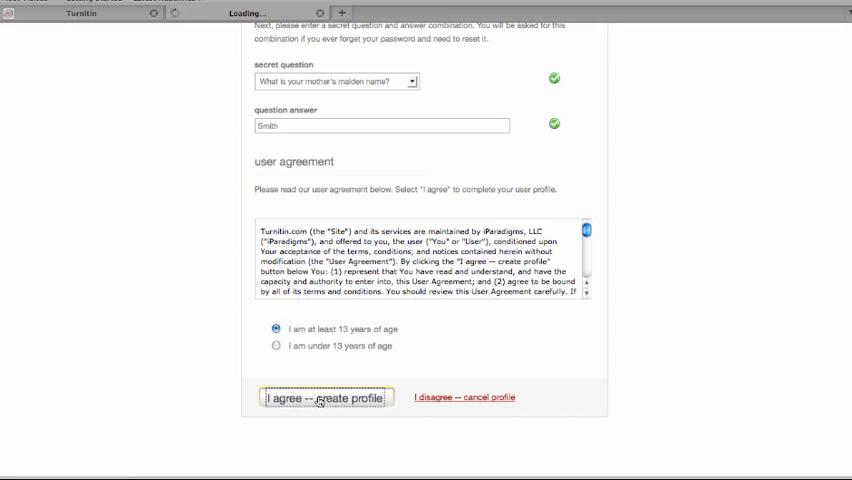
left_click(324, 396)
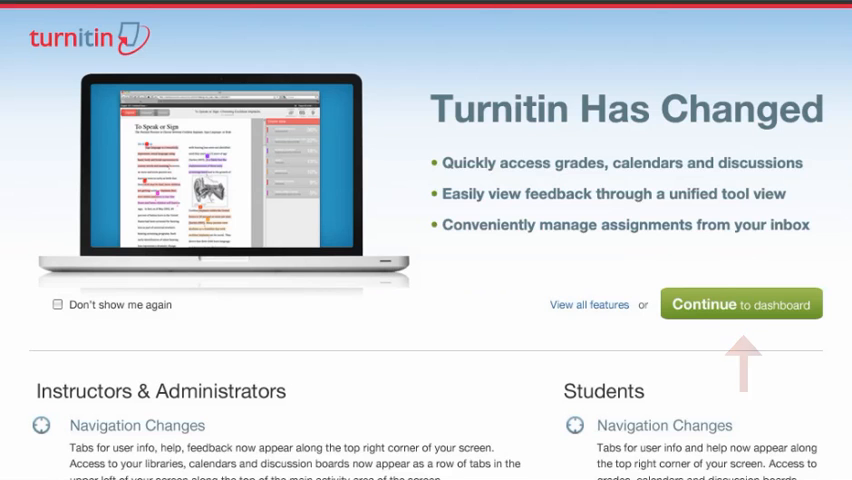
Step: Continue from the 'Turnitin Has Changed' page to the student homepage showing Today's Sample Class
left_click(740, 304)
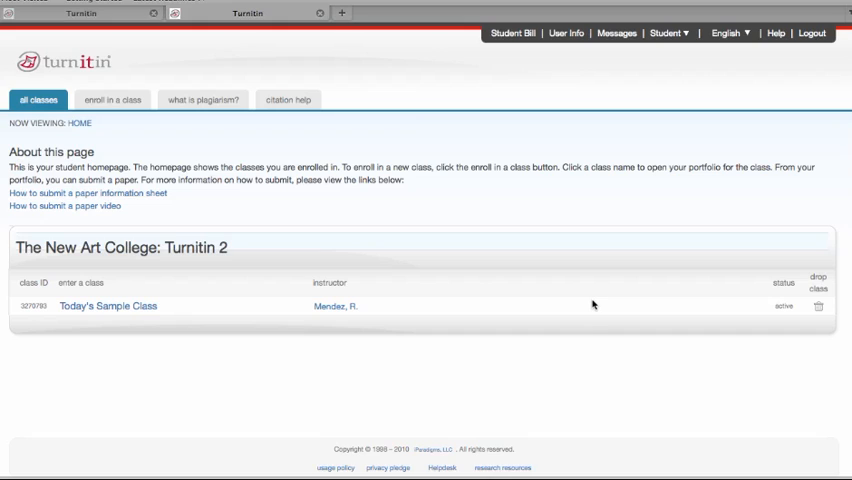